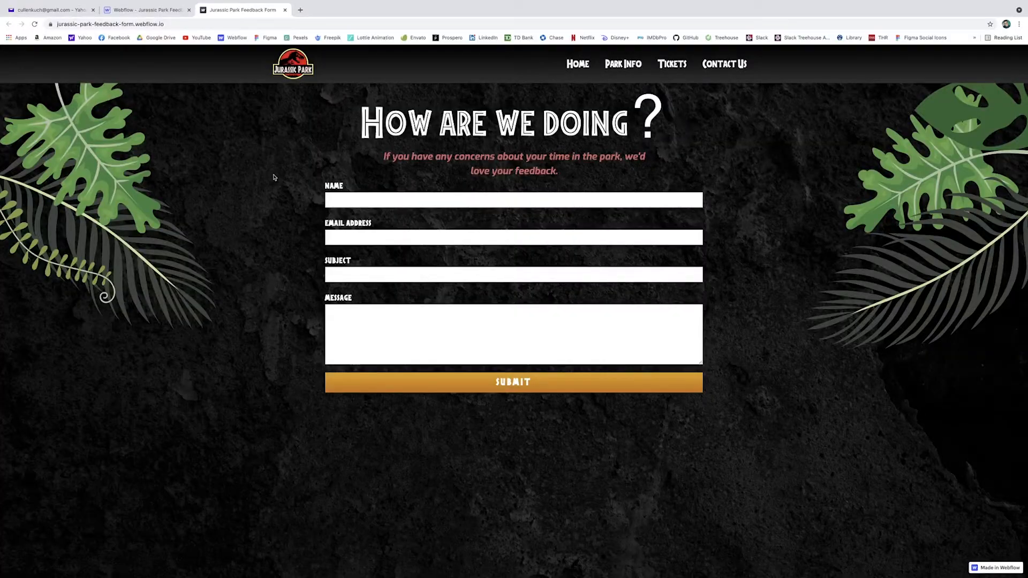
pyautogui.click(22, 24)
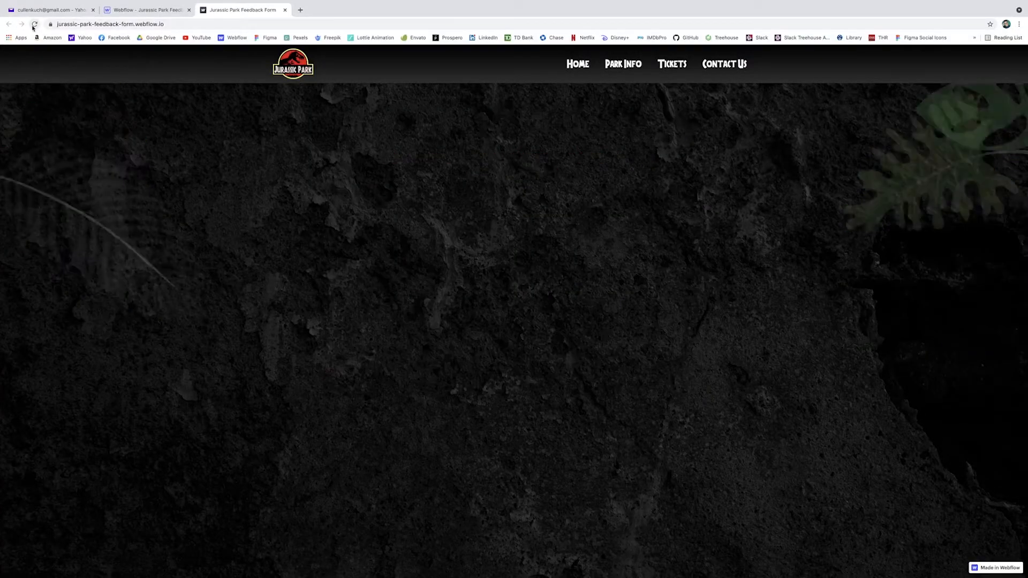
pyautogui.click(31, 25)
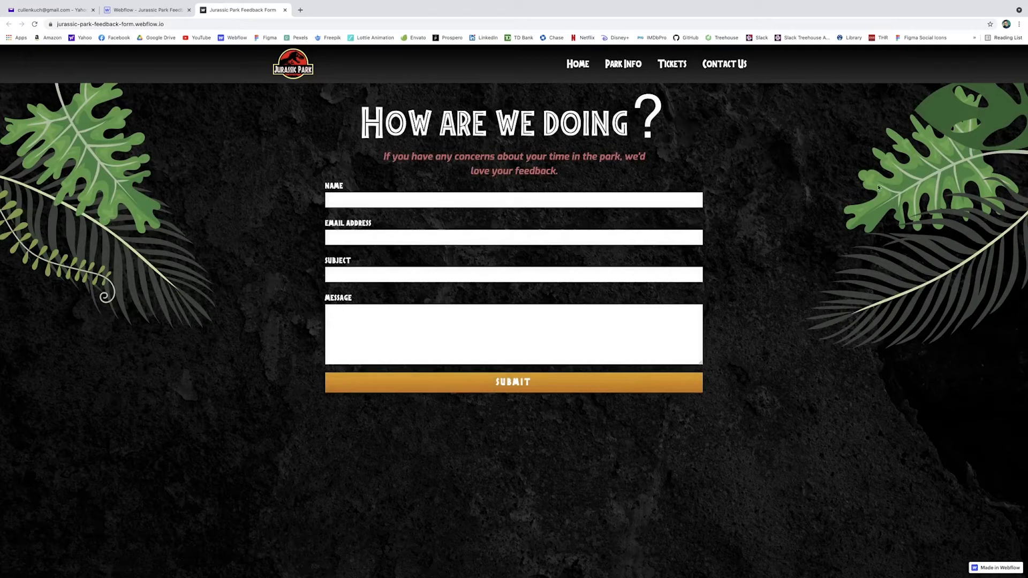
pyautogui.moveTo(877, 188)
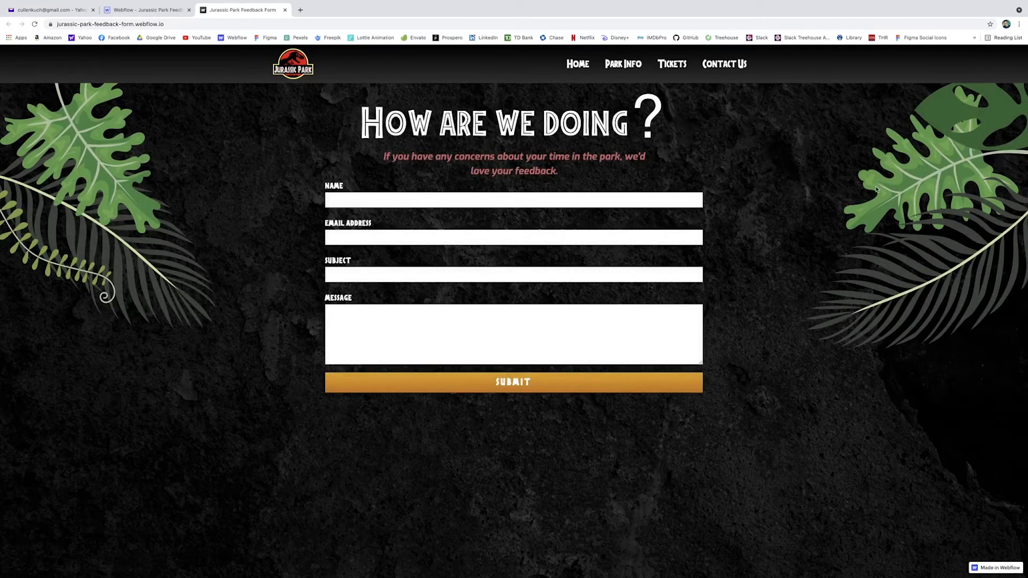